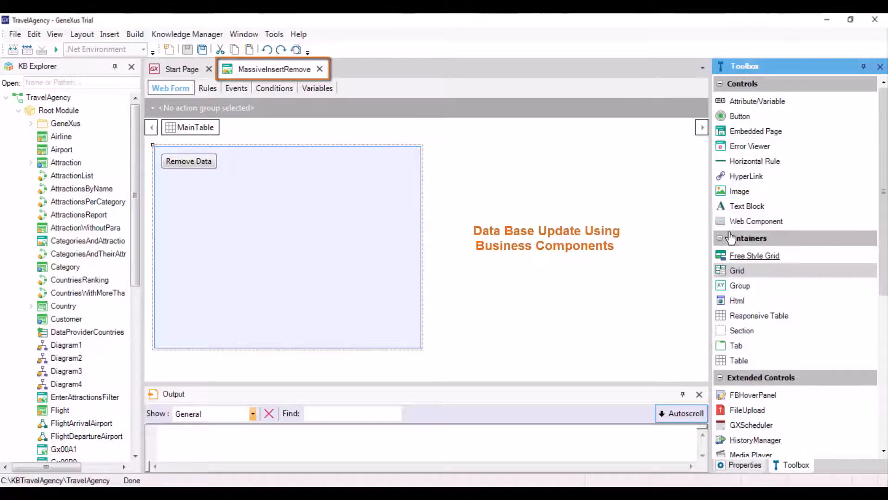
- Add an Initialize Data button beside Remove Data that fires the InitializeData event
left_click_drag(739, 116, 417, 156)
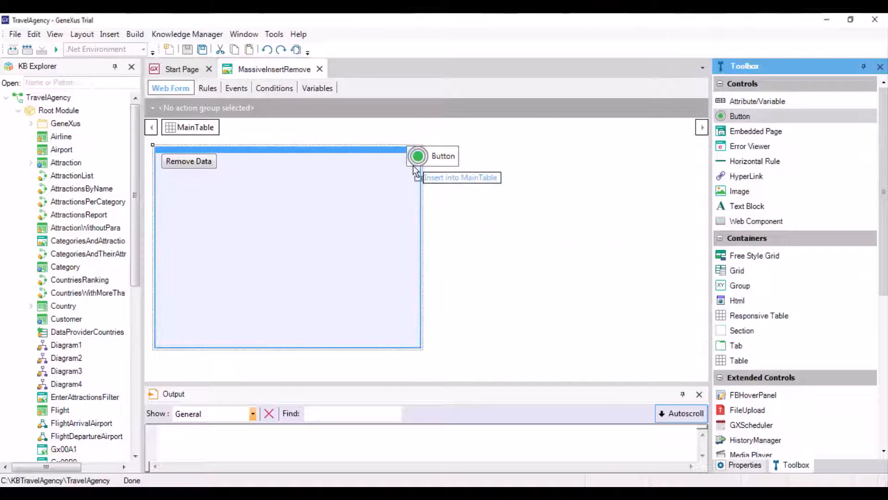
double_click(417, 156)
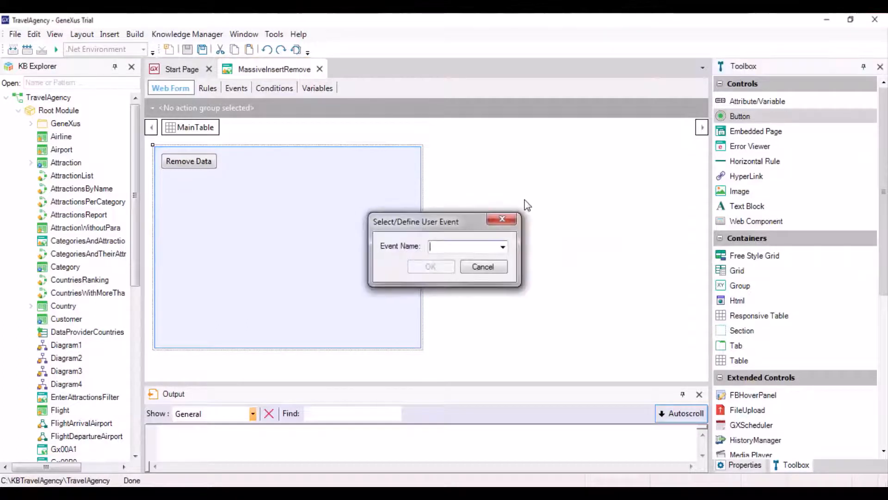
type("InitializeData")
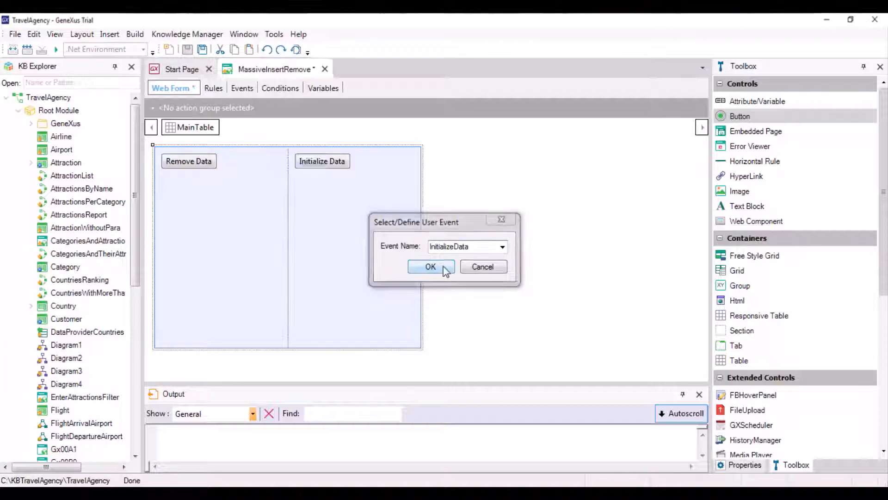
left_click(430, 266)
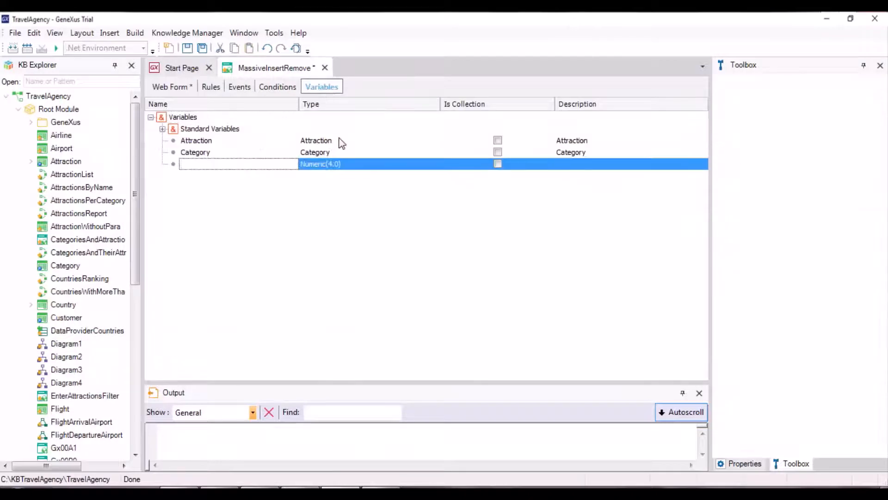
- Name a new MassiveInsertRemove variable Categories and choose Category as its type
type("Categories")
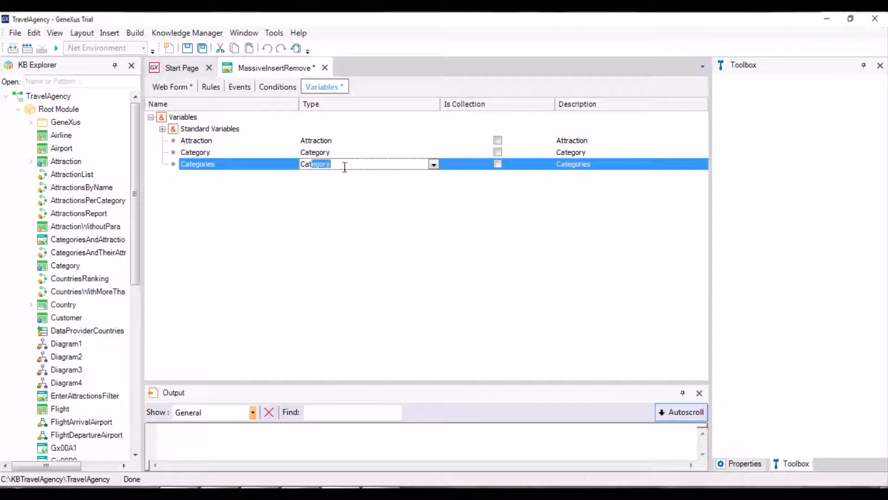
left_click(497, 164)
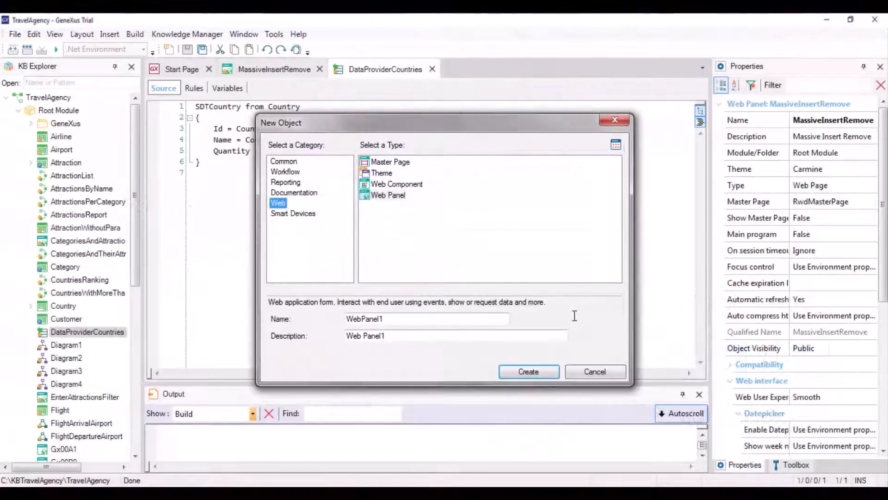
- Create a Common data provider object named Category_DP
left_click(283, 161)
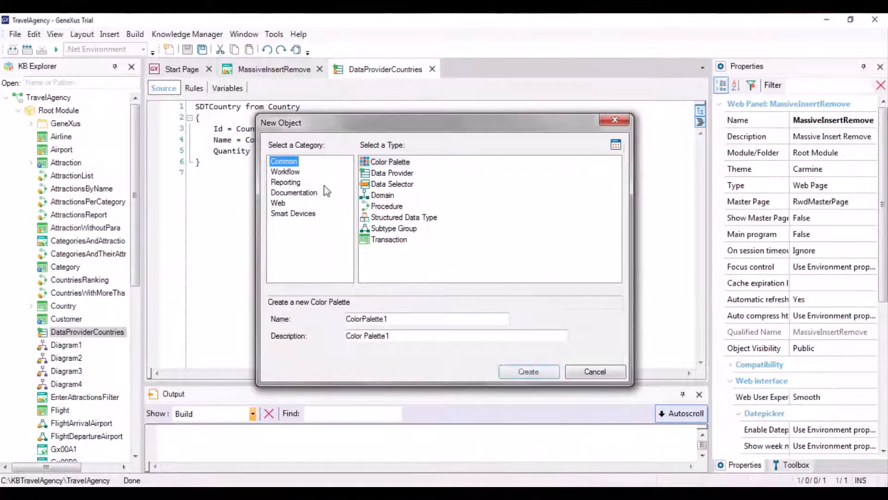
left_click(392, 173)
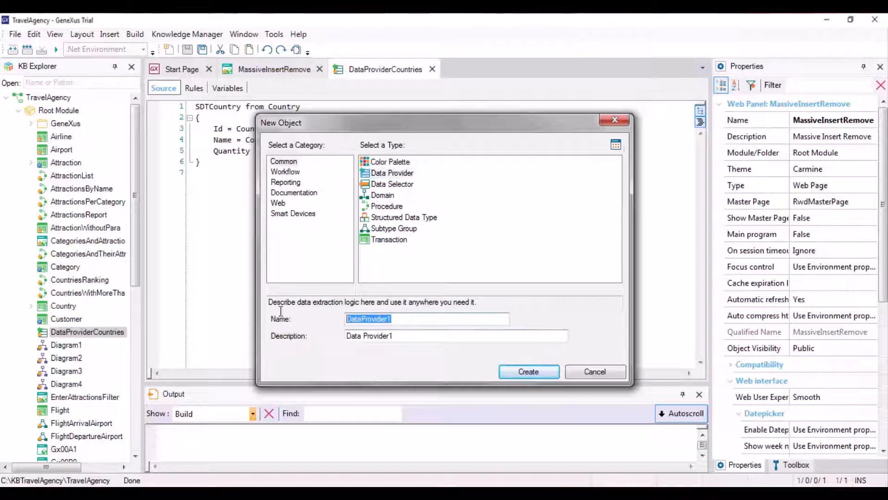
type("Category_")
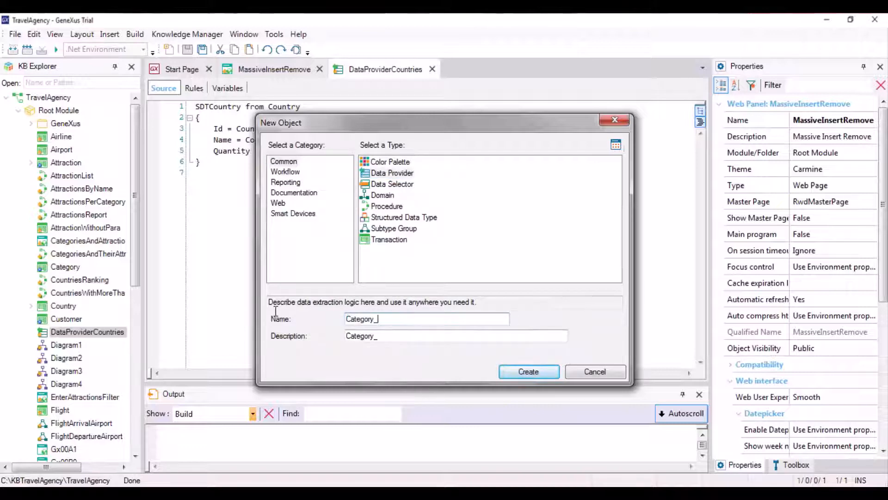
type("DP")
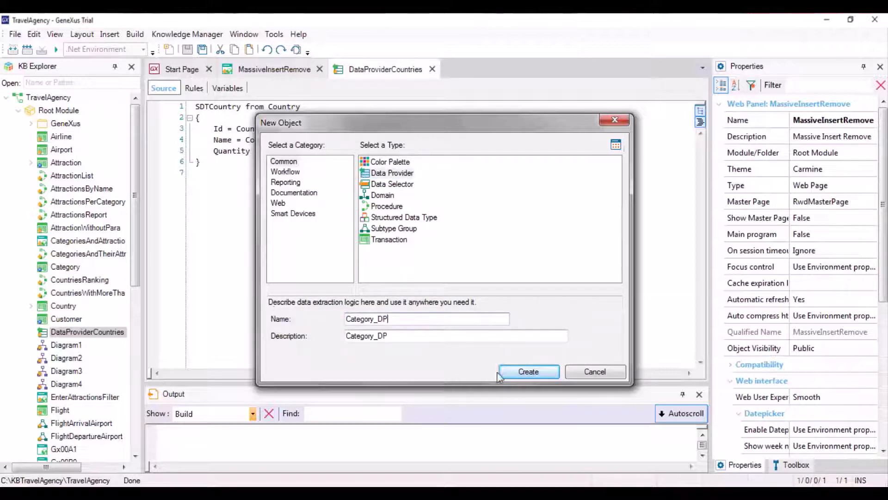
left_click(528, 372)
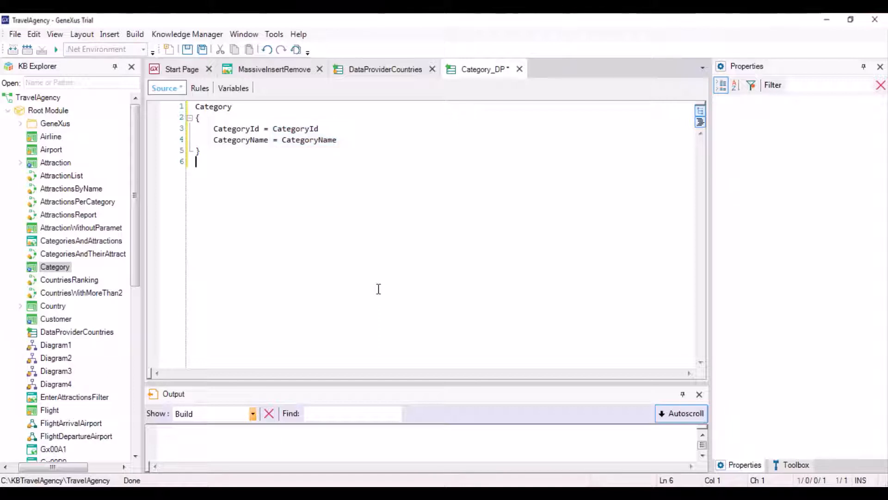
mouse_move(461, 99)
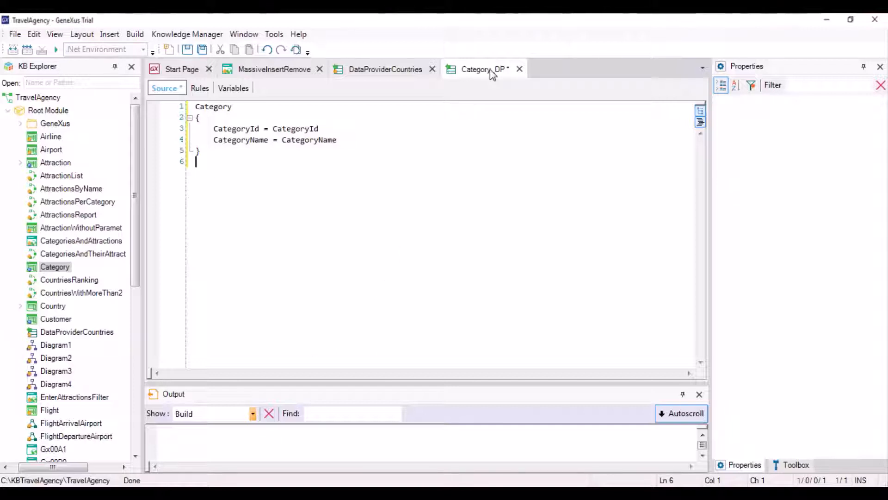
left_click(484, 68)
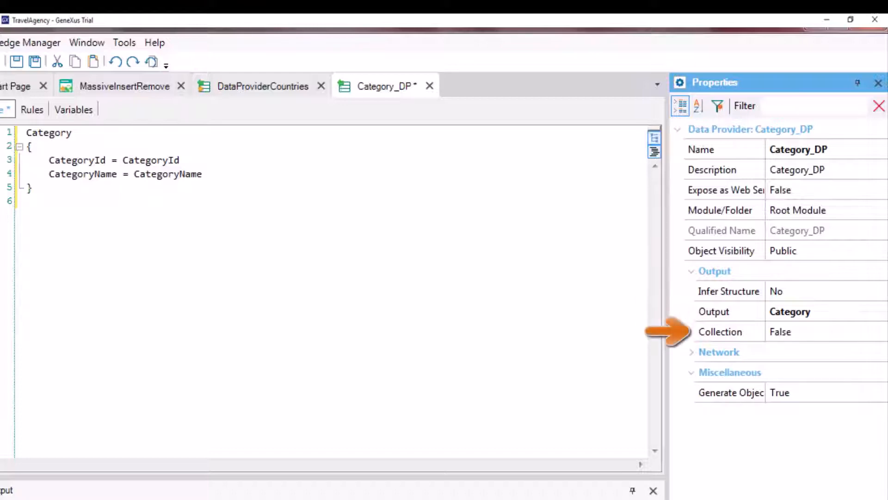
- Set Category_DP's Collection property to True and select the CategoryId value for rewriting
left_click(881, 331)
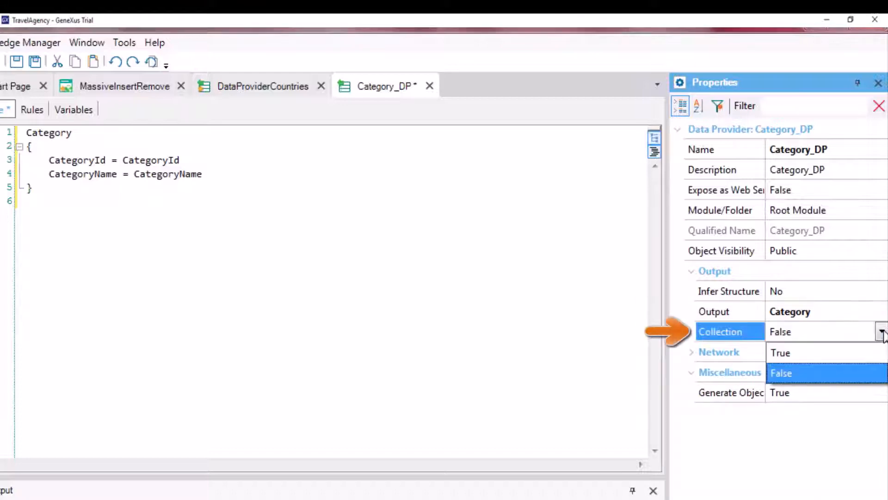
left_click(781, 353)
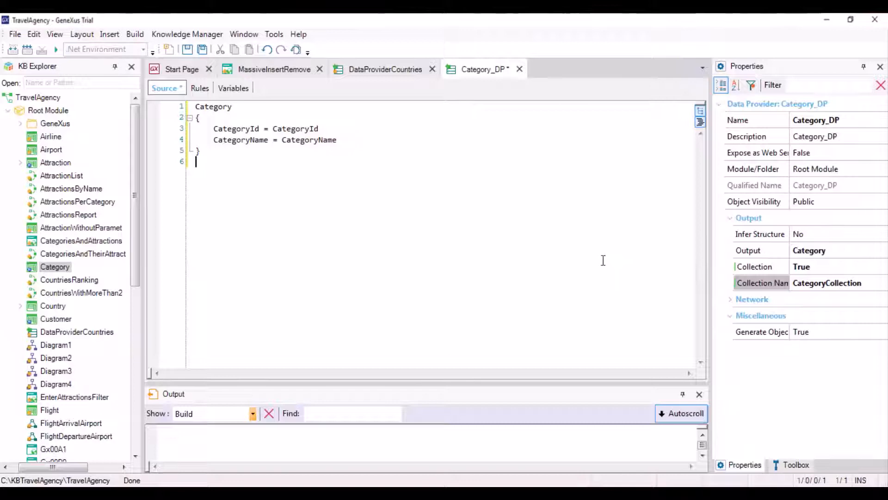
mouse_move(593, 257)
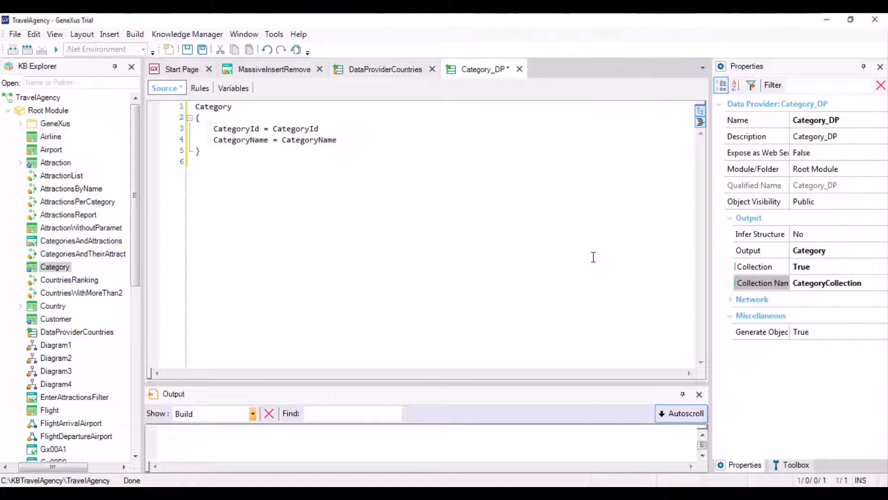
double_click(296, 128)
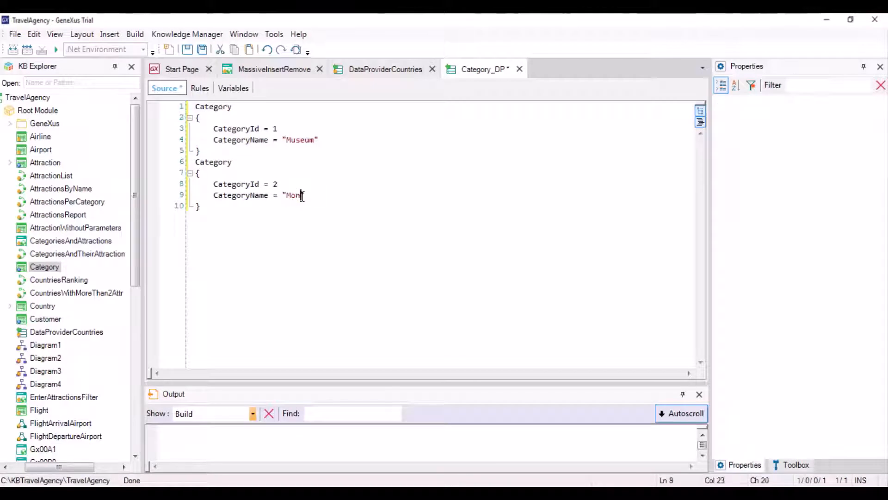
- Finish the Monument category entry and delete the CategoryId = 1 assignment line
type("ument\"")
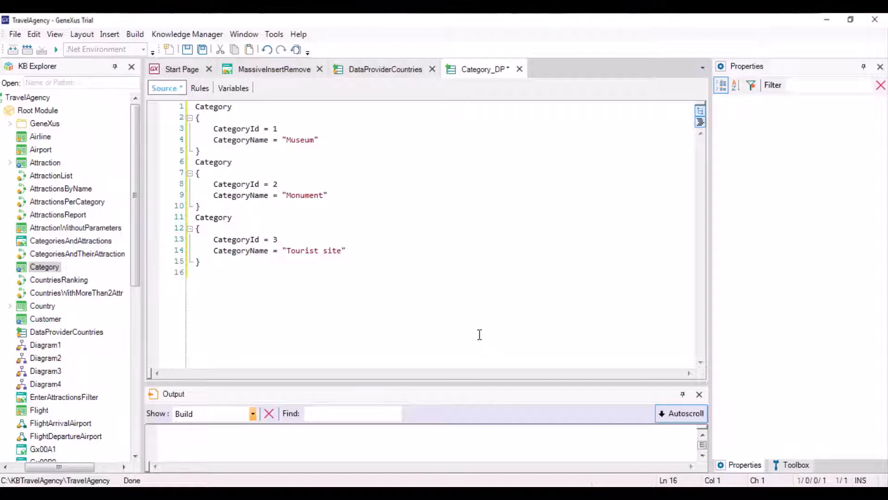
left_click_drag(227, 129, 277, 129)
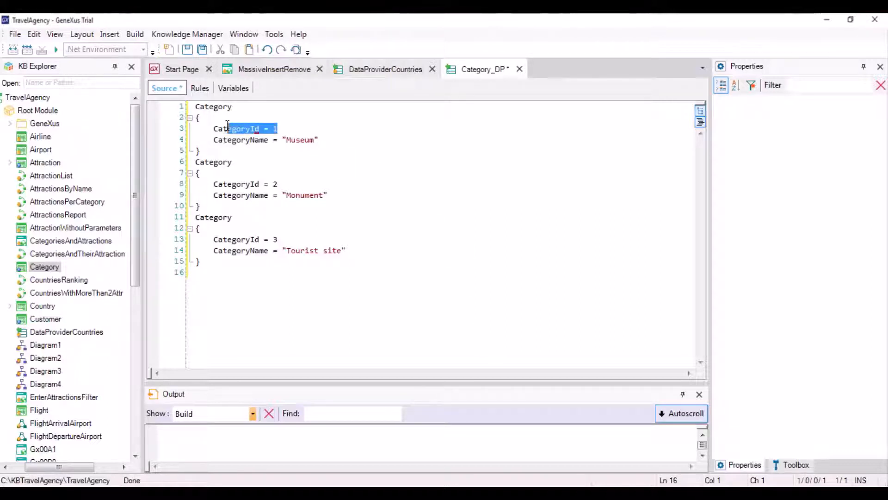
key("Delete")
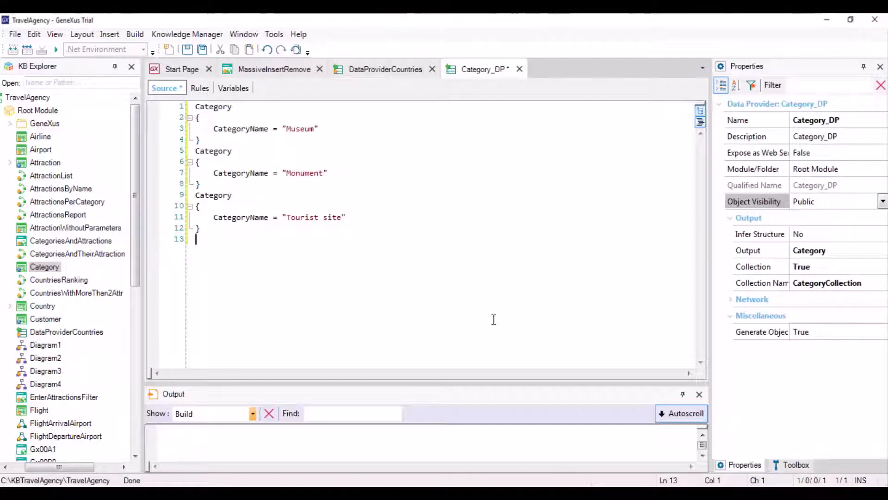
mouse_move(188, 115)
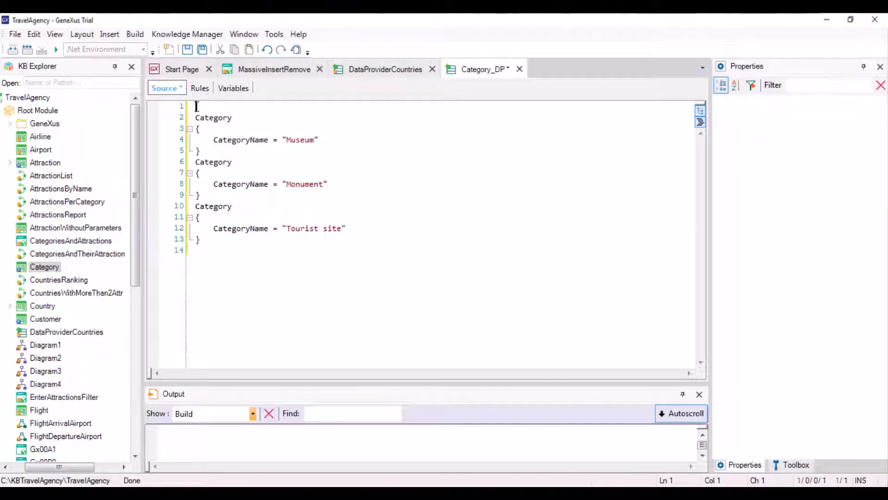
- Nest the Museum, Monument and Tourist site categories inside a CategoryCollection root block
type("CategoryCollection")
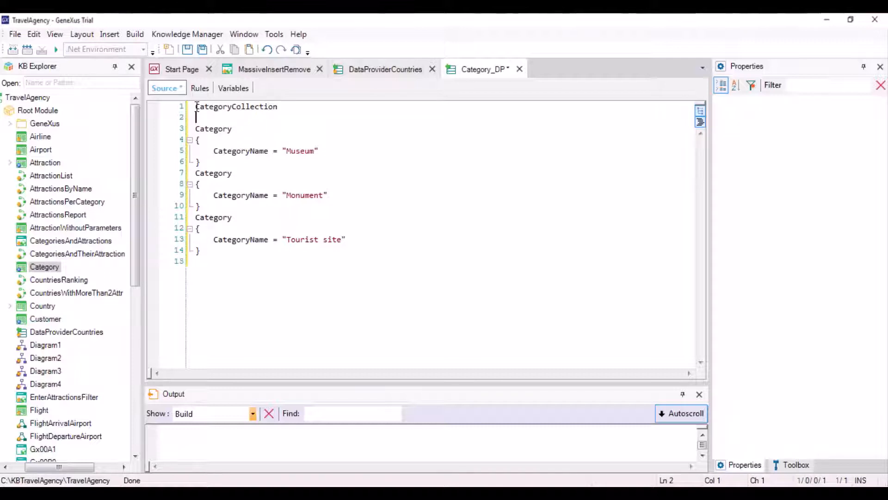
type("{")
left_click(445, 261)
type("}")
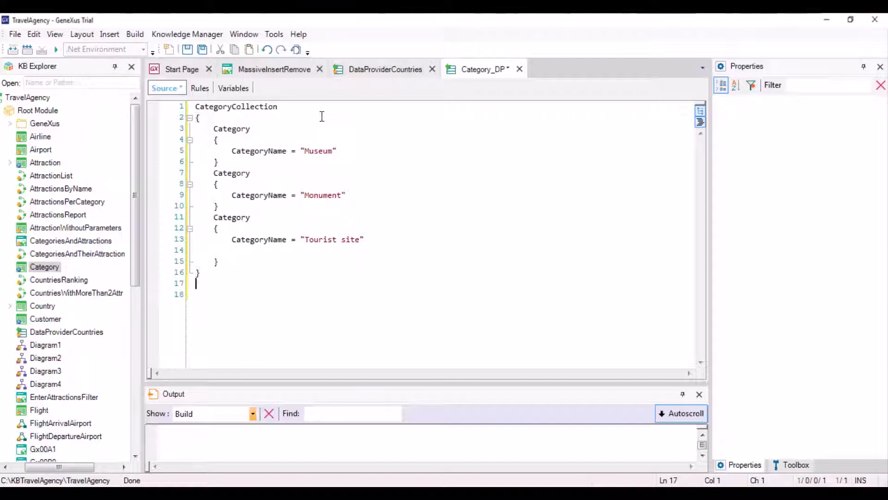
mouse_move(195, 70)
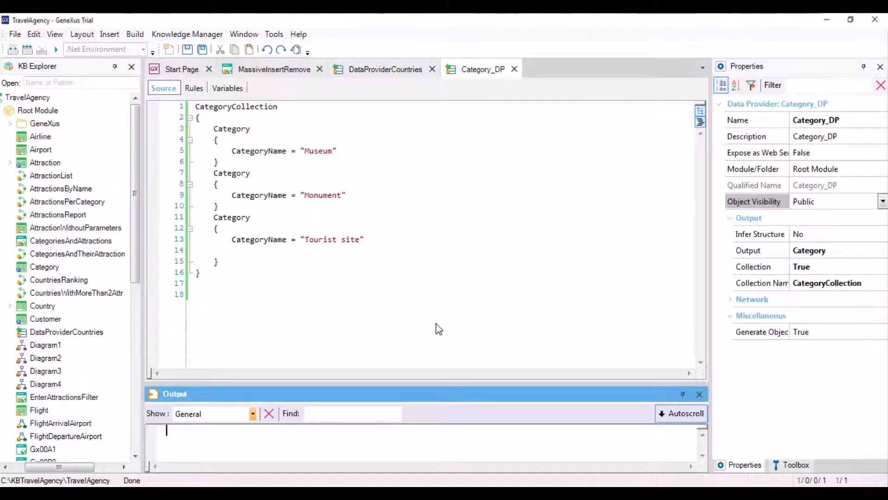
left_click(274, 69)
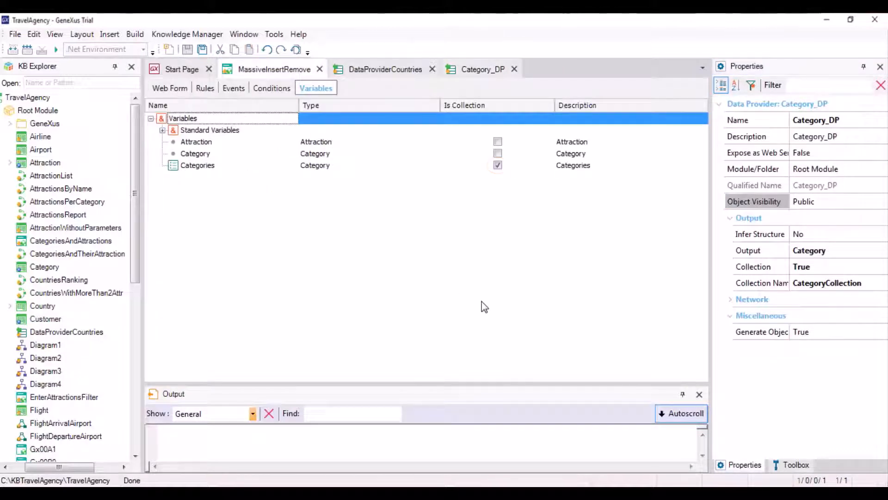
- In Event 'InitializeData', load &Categories from Category_DP() and insert them
left_click(234, 88)
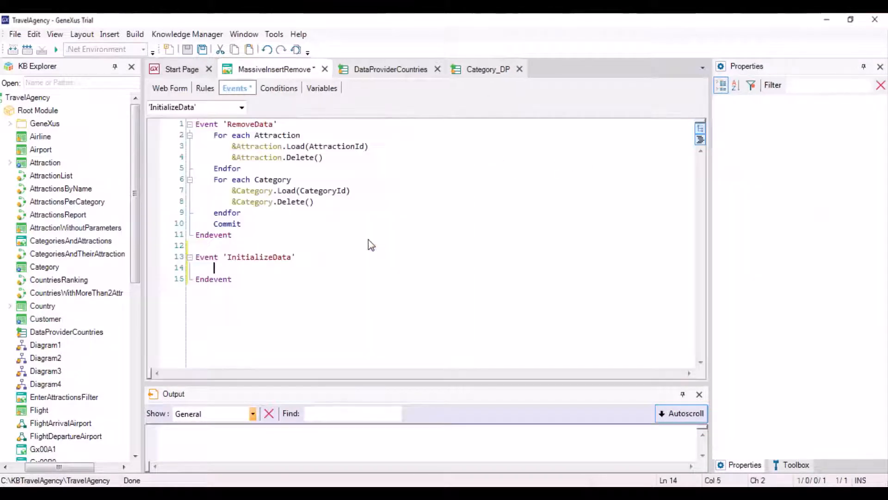
type("&")
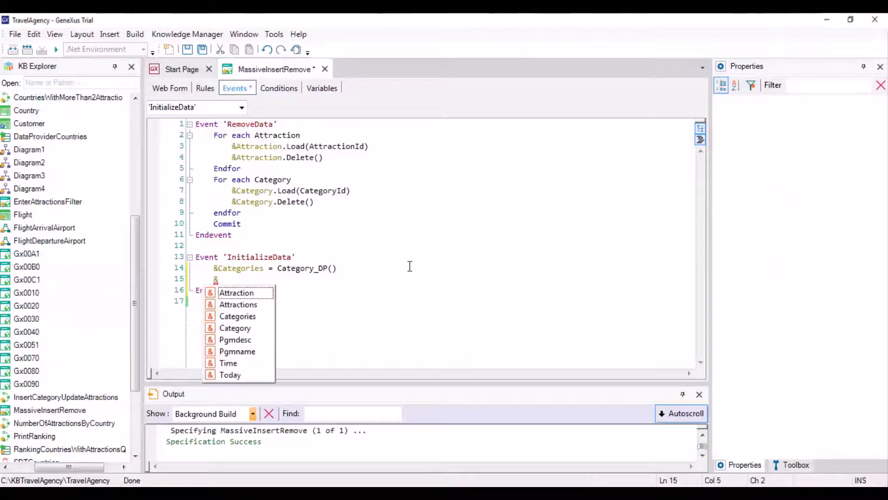
type("&Categories.inse")
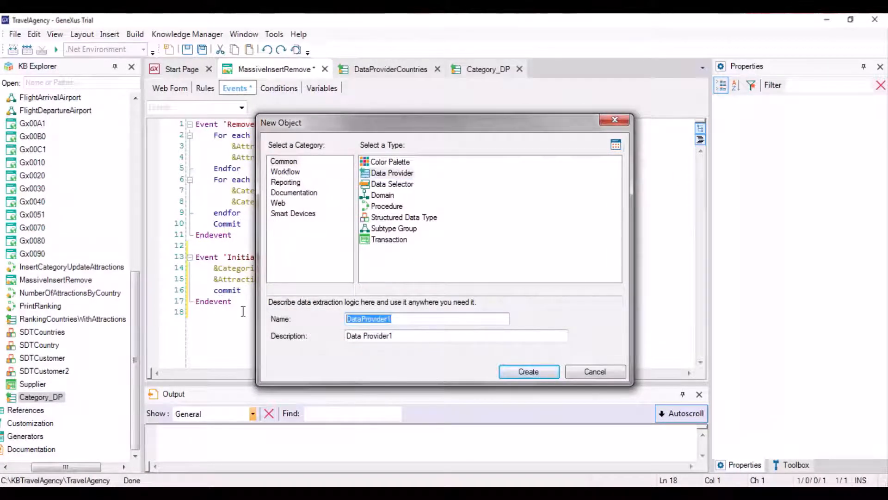
- Create Attraction_DP with entries for Louvre Museum, The Great Wall, Eiffel Tower, Christ the Redeemer
type("Attraction_DP")
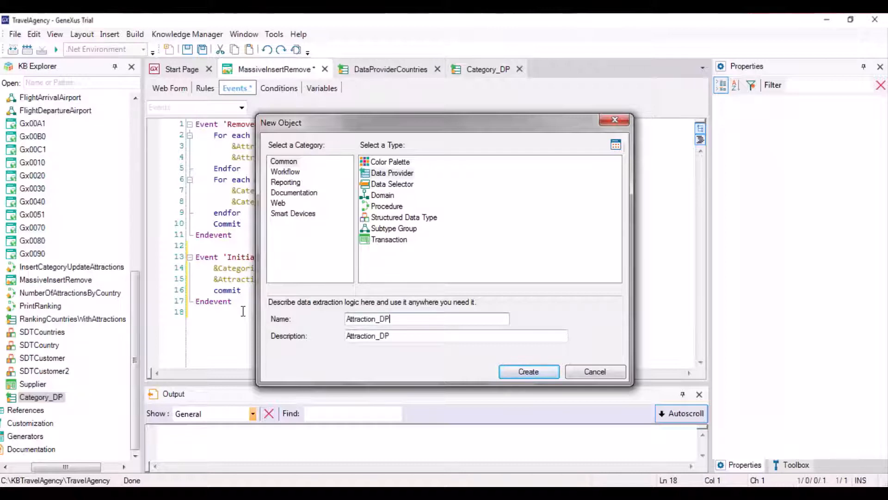
left_click(529, 372)
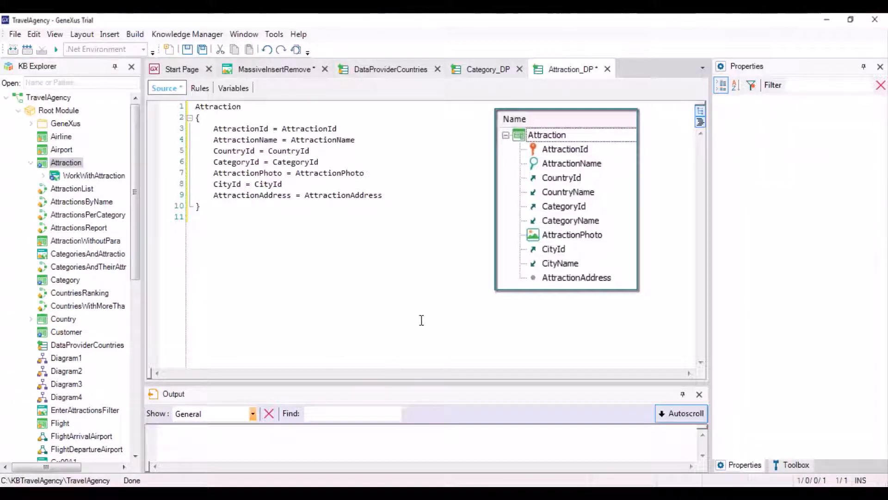
left_click(196, 216)
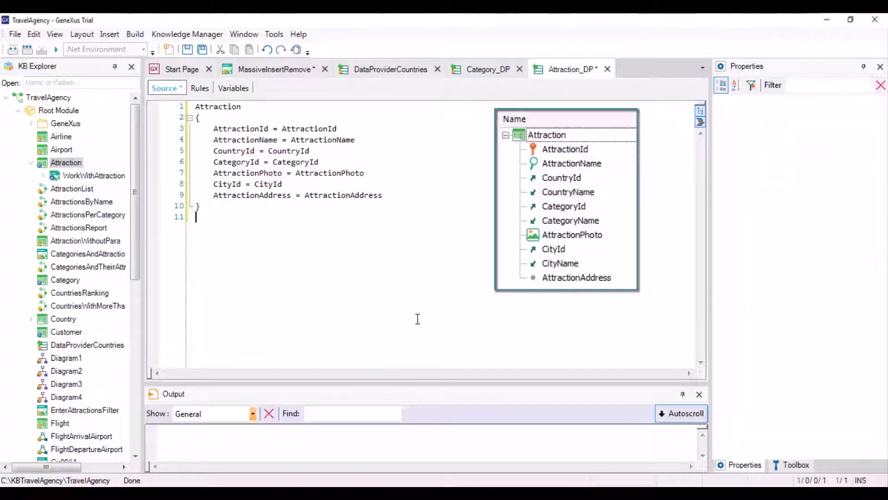
mouse_move(455, 244)
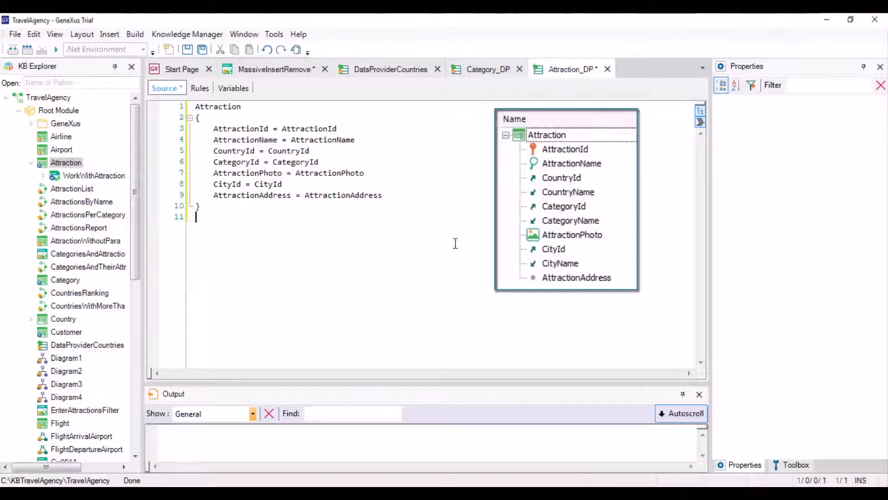
left_click(418, 319)
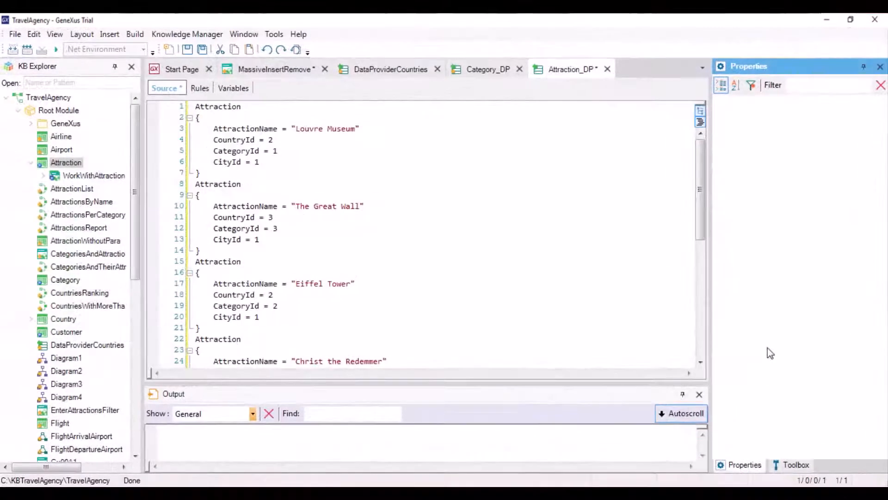
scroll("down", 3)
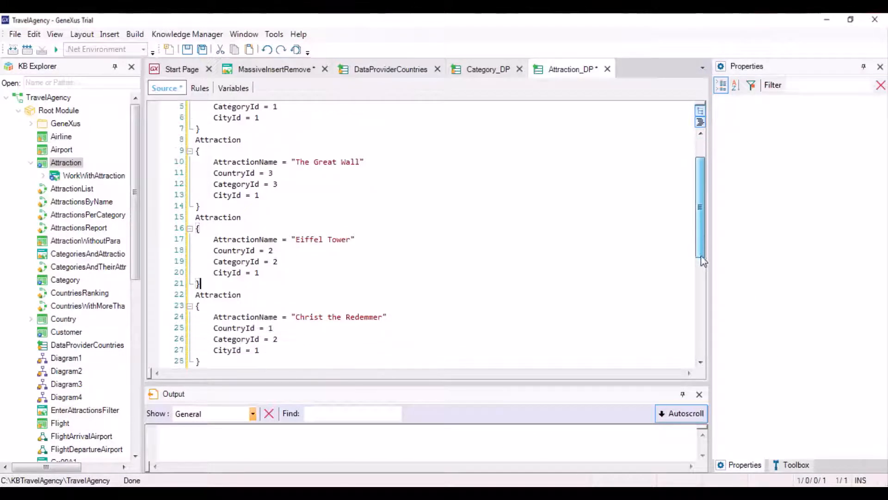
scroll("down", 3)
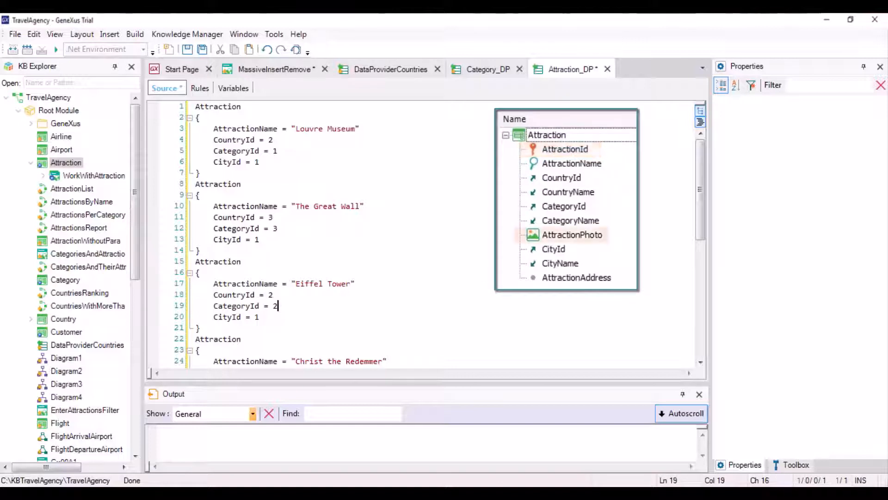
- Replace the numeric ids with find() lookups by name and set Collection to True
left_click(571, 235)
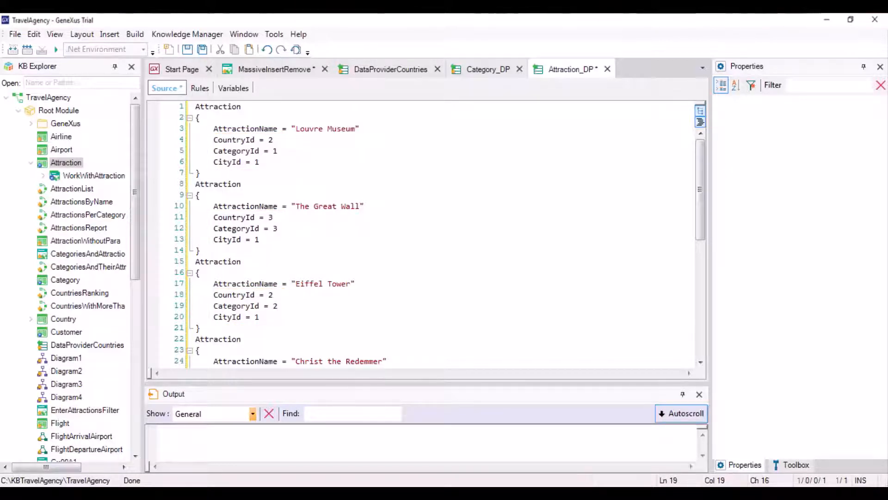
left_click(278, 306)
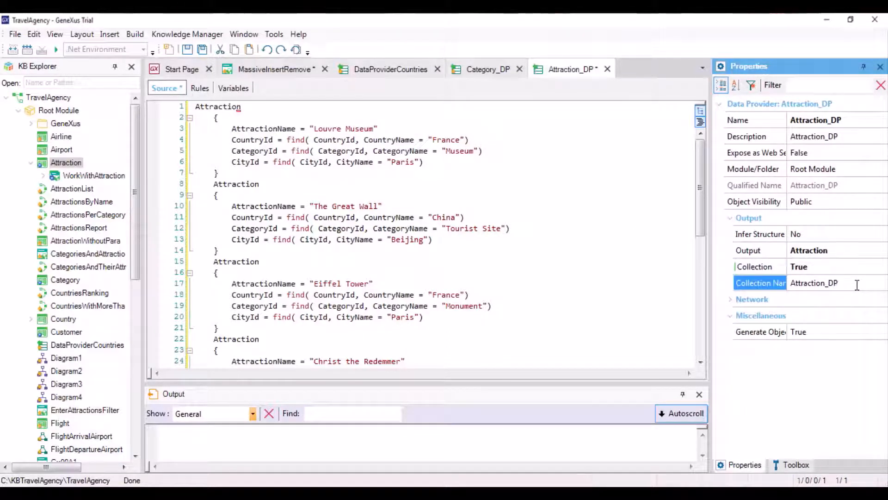
- Set Collection Name to AttractionCollection and start an AttractionCollection root block in the source
type("AttractionCollection")
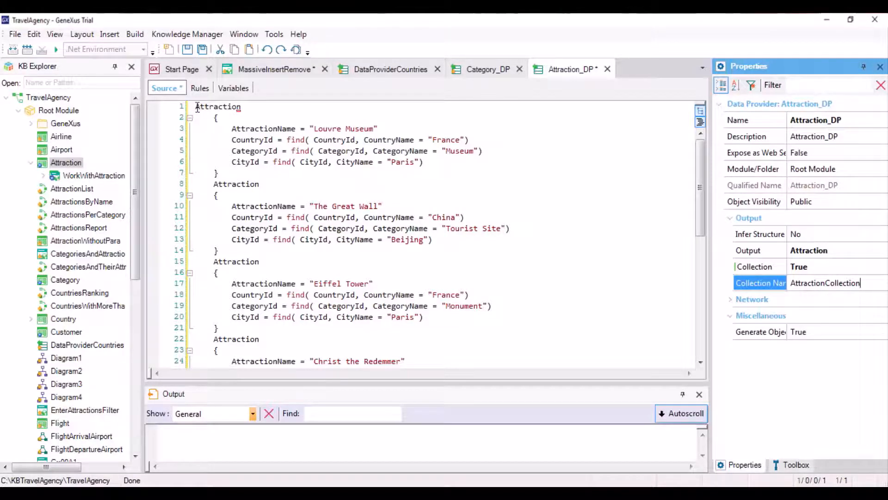
type("Co")
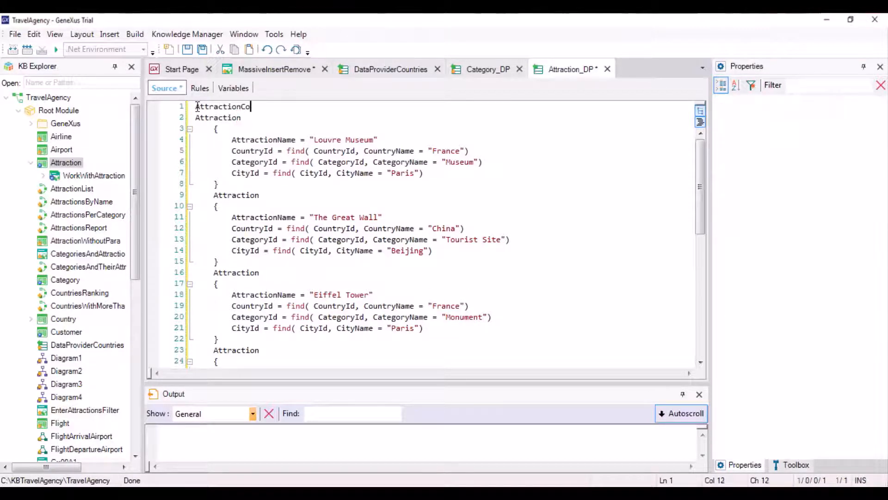
type("llection")
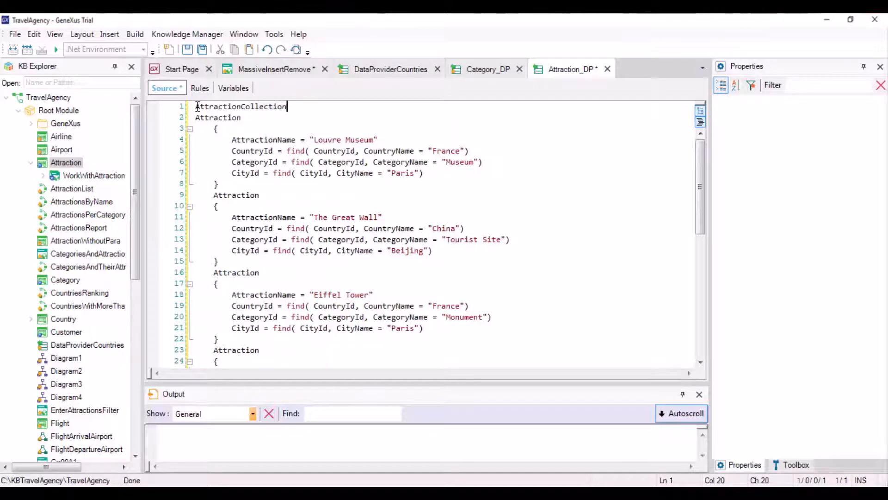
key("Enter")
type("{")
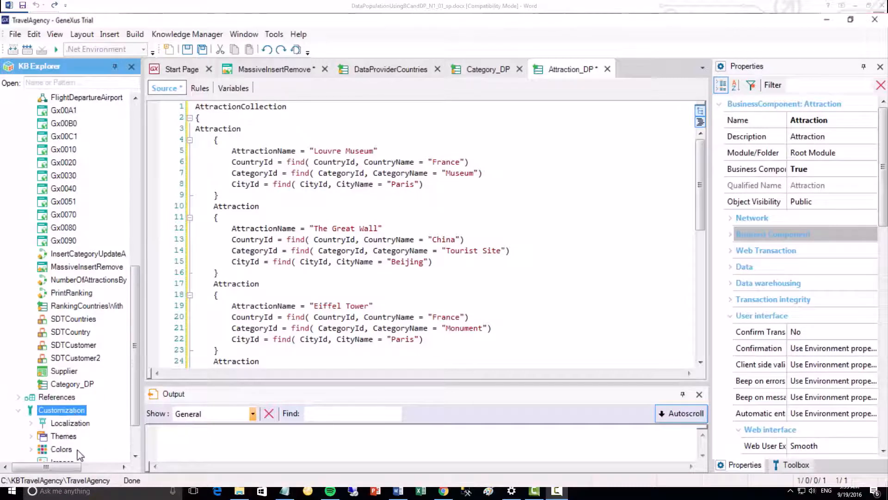
- Create a 'louvre' image object from louvre.jpg, then return to Attraction_DP's source
double_click(61, 423)
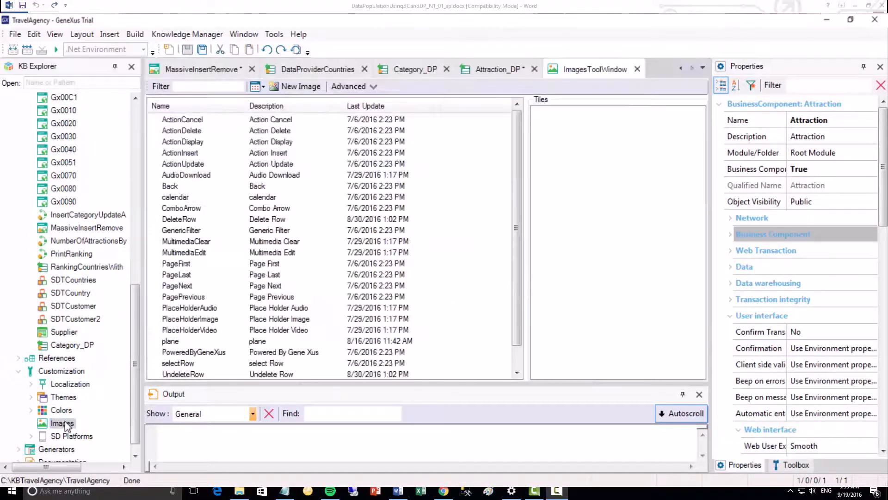
left_click(301, 87)
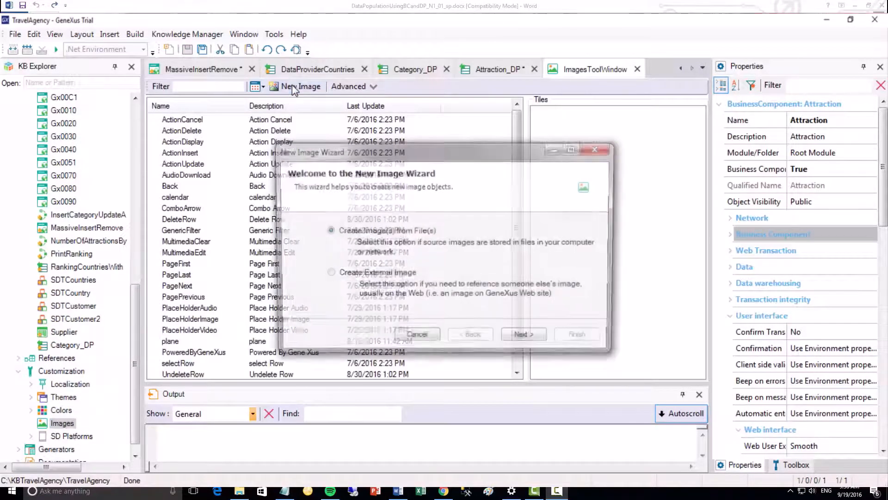
left_click(524, 334)
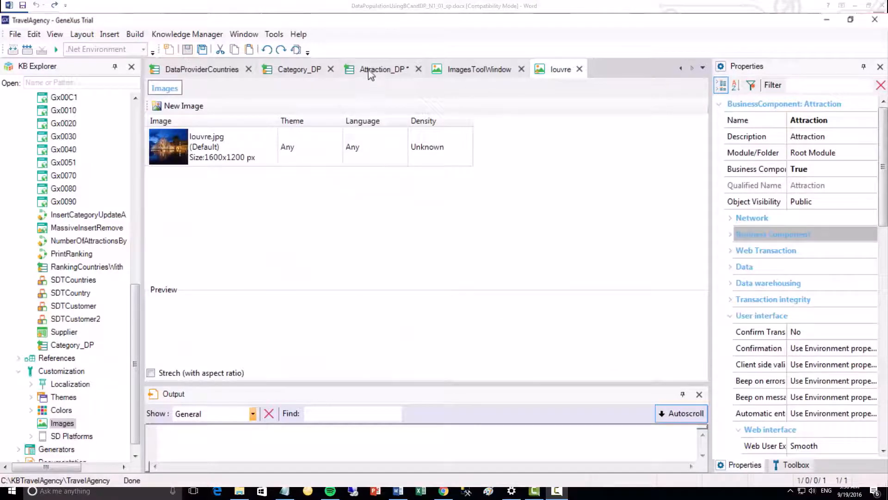
left_click(382, 69)
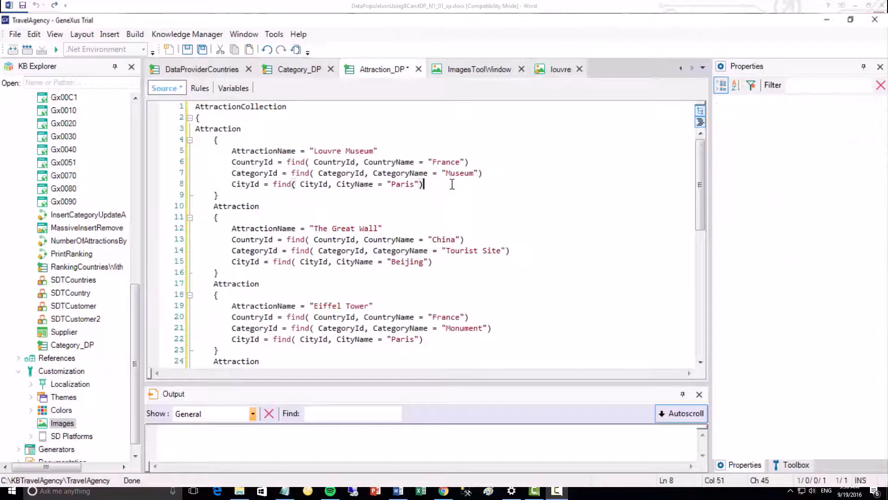
- Set AttractionPhoto = louvre.Link() in the attraction entry and scroll to the next blocks
type("Attraction")
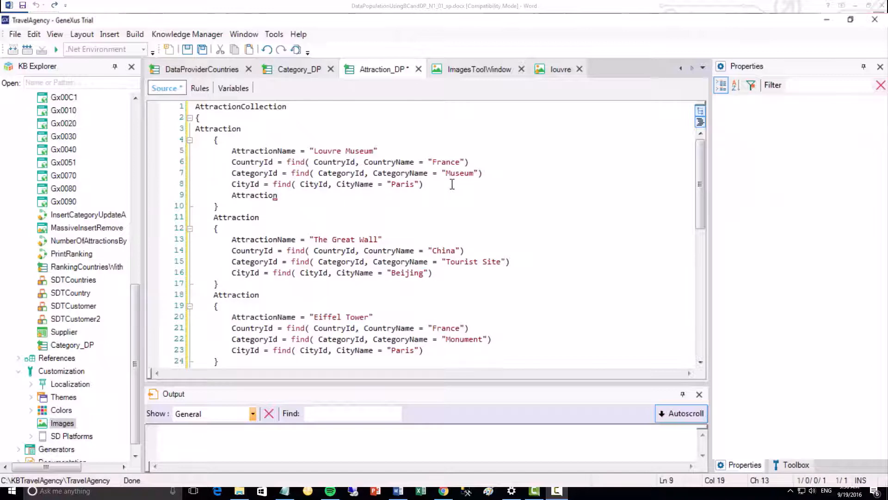
type("Photo =")
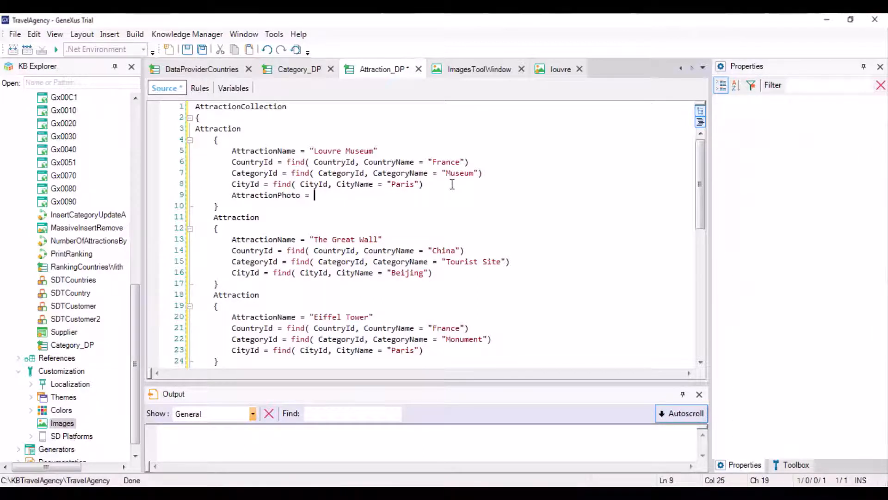
type("louvre")
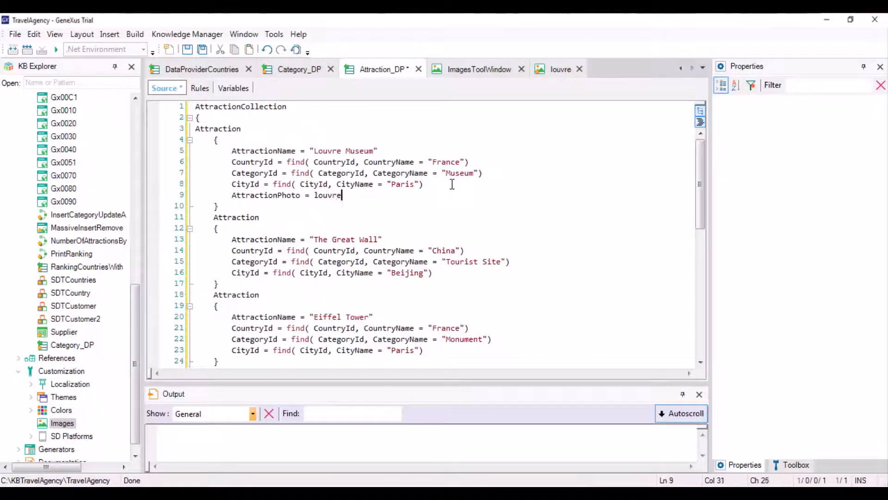
type(".Link()")
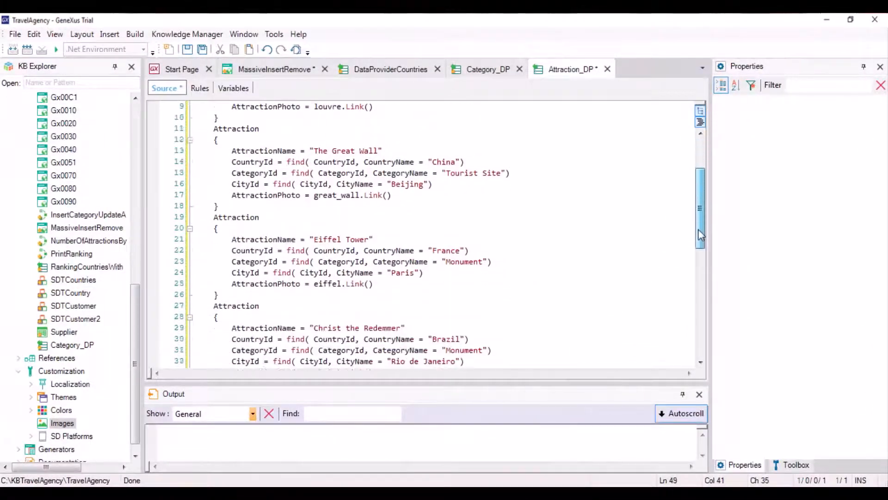
scroll("down", 3)
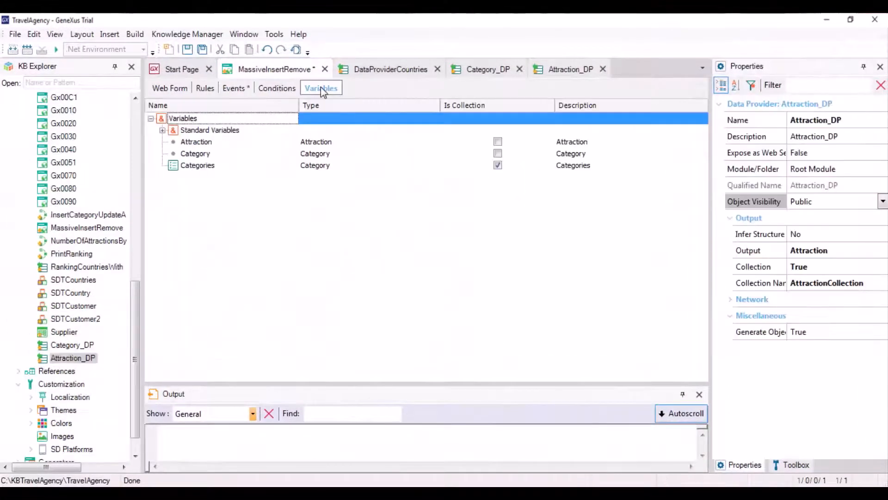
- Add a new variable named Attractions to the MassiveInsertRemove web panel
left_click(223, 176)
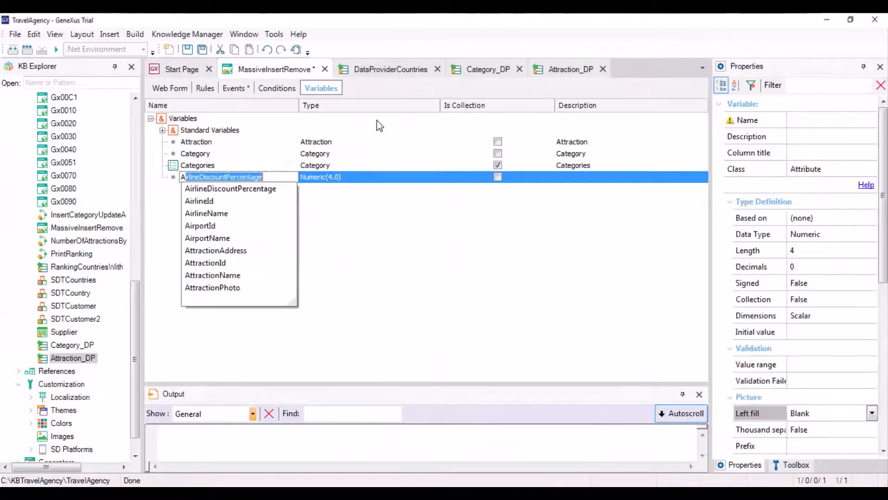
type("Attractions")
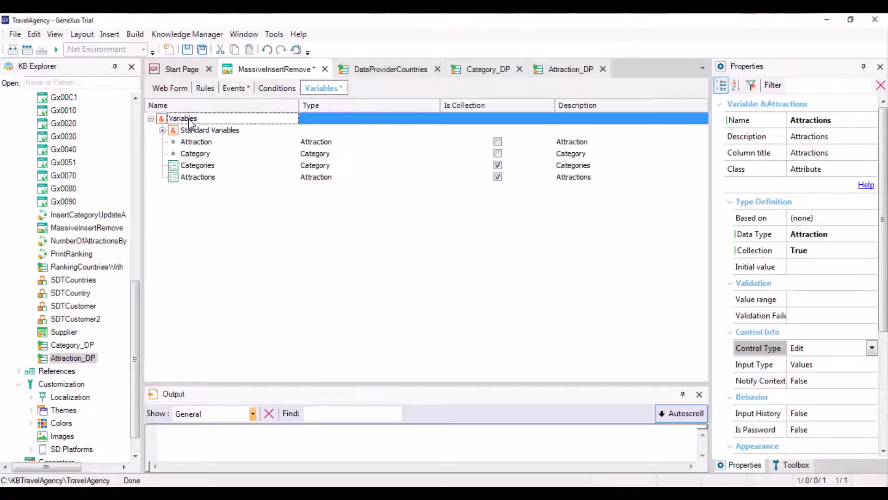
left_click(237, 88)
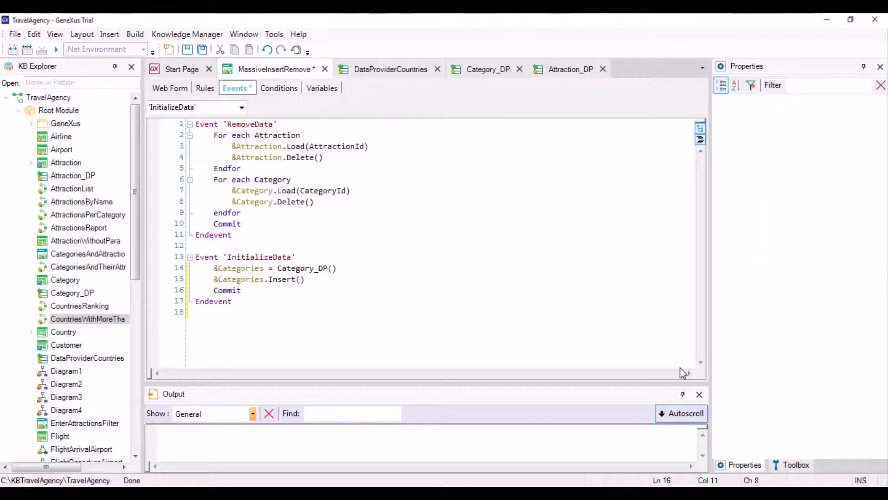
- In InitializeData, write &Attractions = Attraction_DP() and begin typing &Attractions.Insert()
type("&Attractions =")
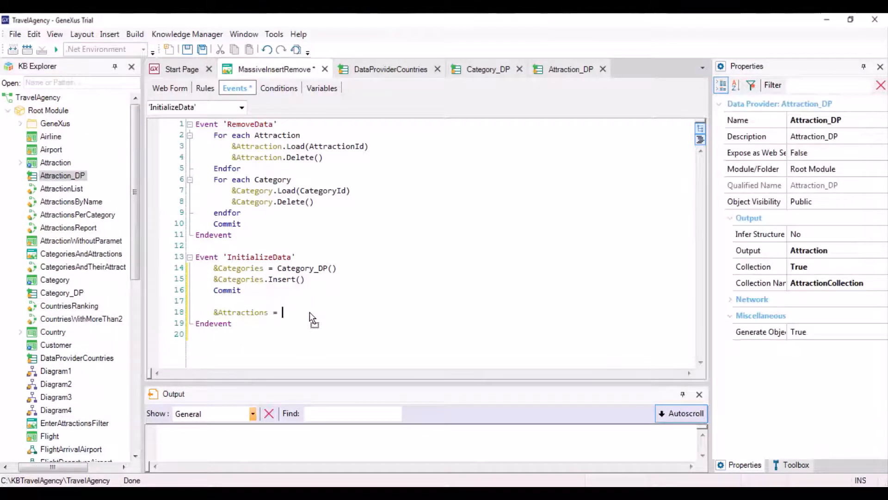
type("Attraction_DP()")
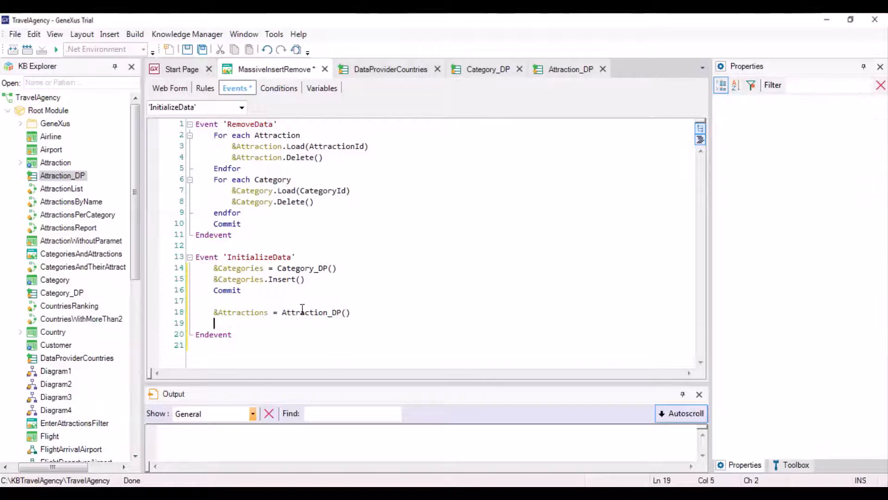
type("&")
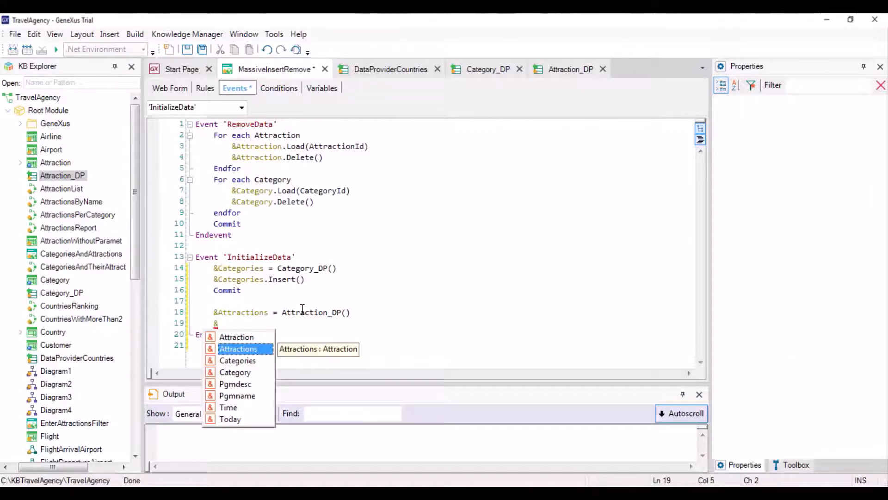
type("&Attractions.i")
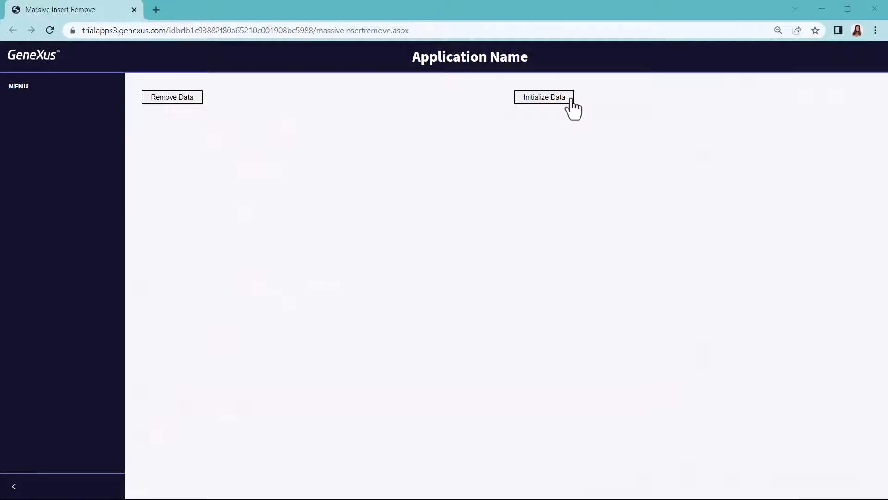
- Run Initialize Data on the Massive Insert Remove page to load categories and attractions
left_click(544, 97)
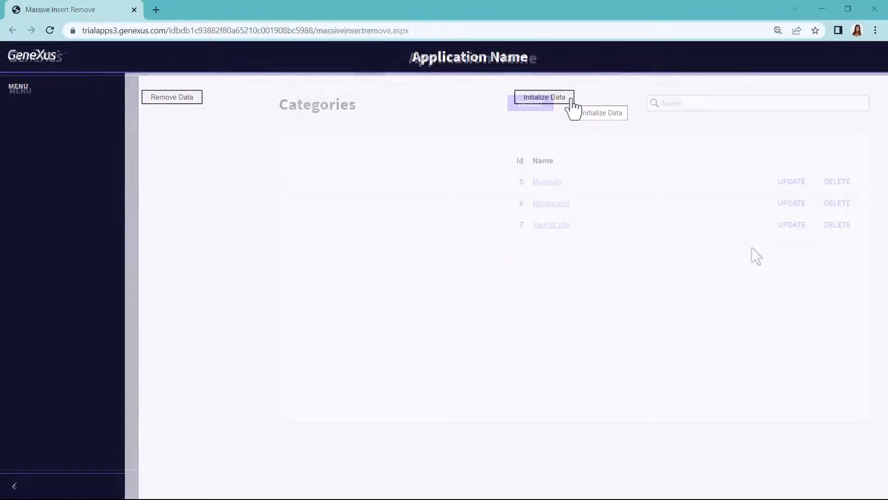
left_click(544, 97)
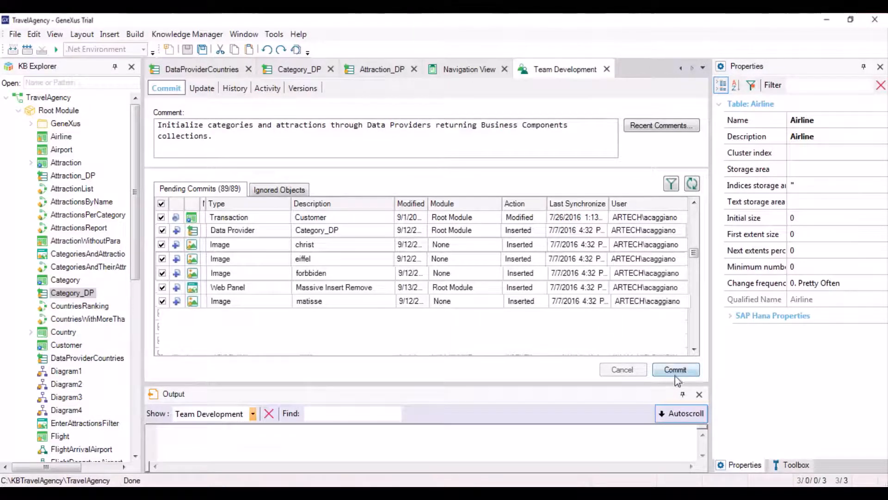
- Commit the 89 pending objects to GeneXus Server under the initialization comment
left_click(676, 369)
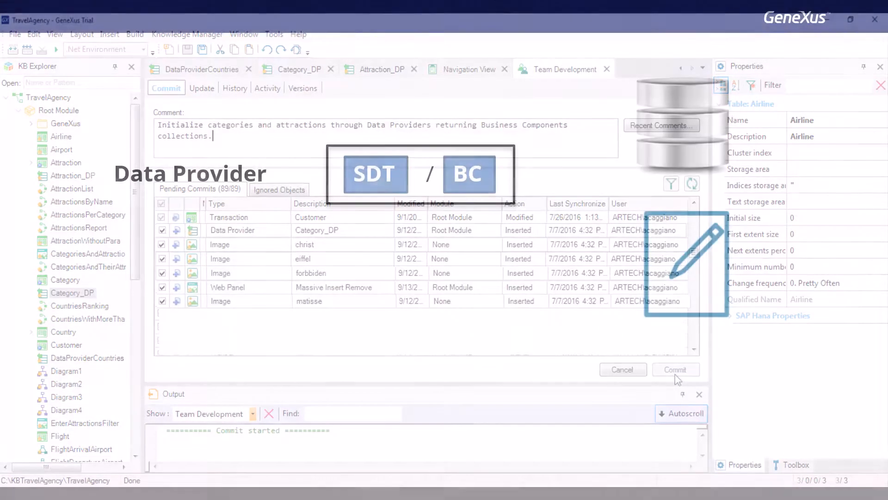